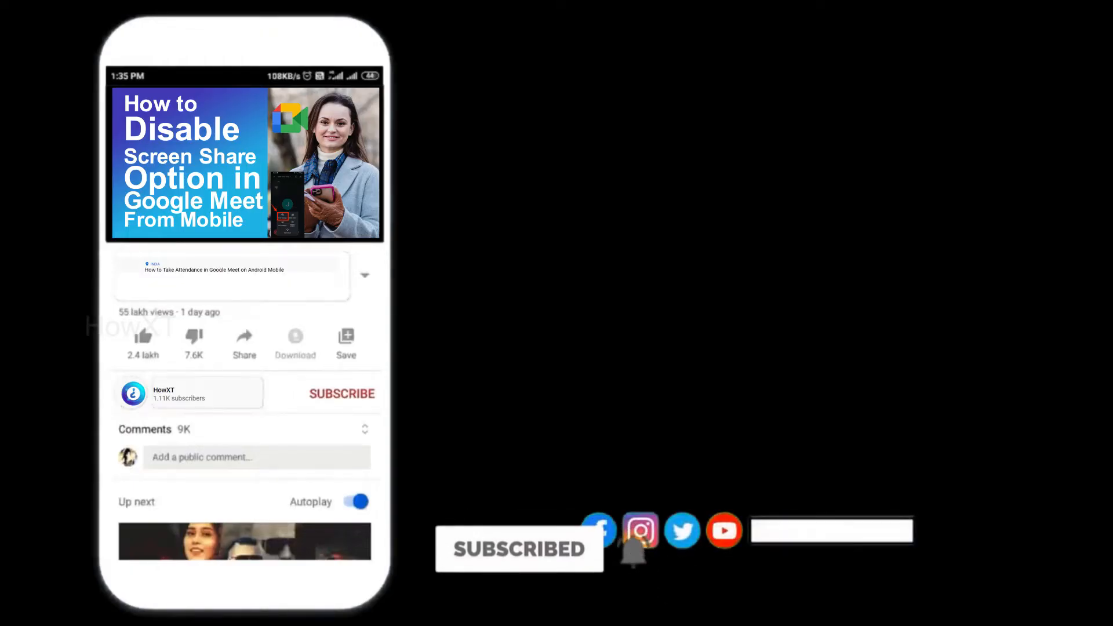
# Open the officefilepresentation deck from the Recent list
pyautogui.click(341, 393)
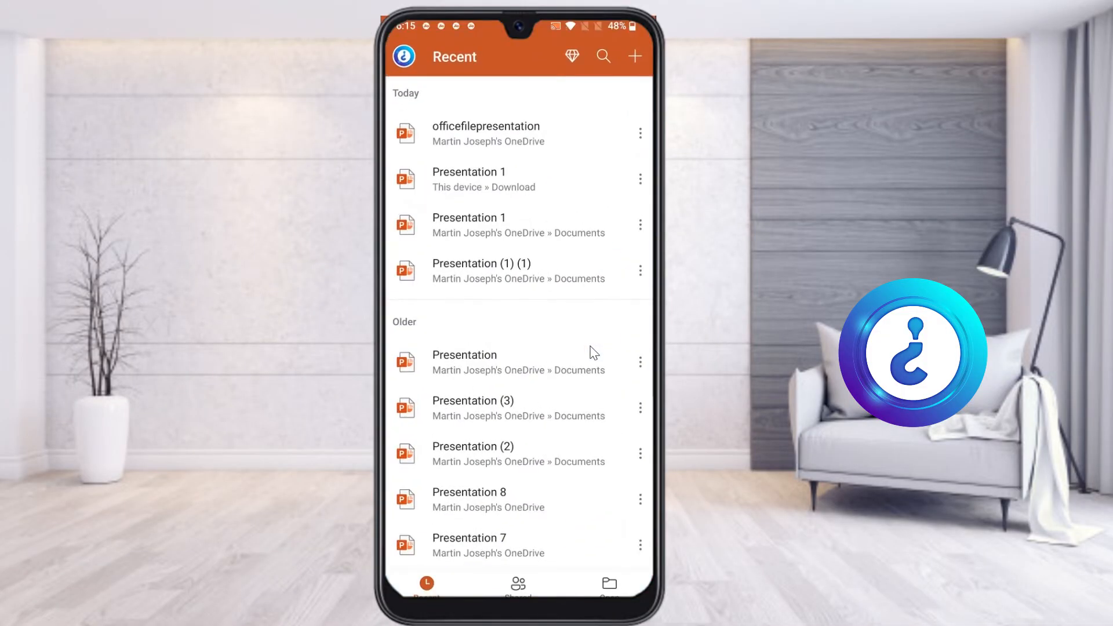
pyautogui.click(486, 134)
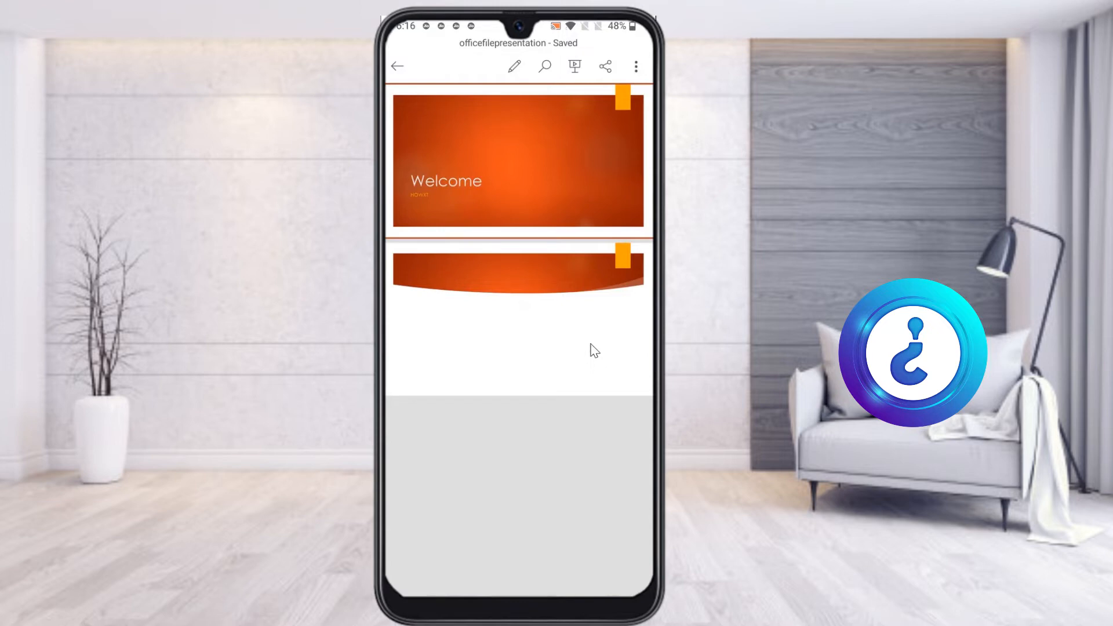
pyautogui.moveTo(515, 78)
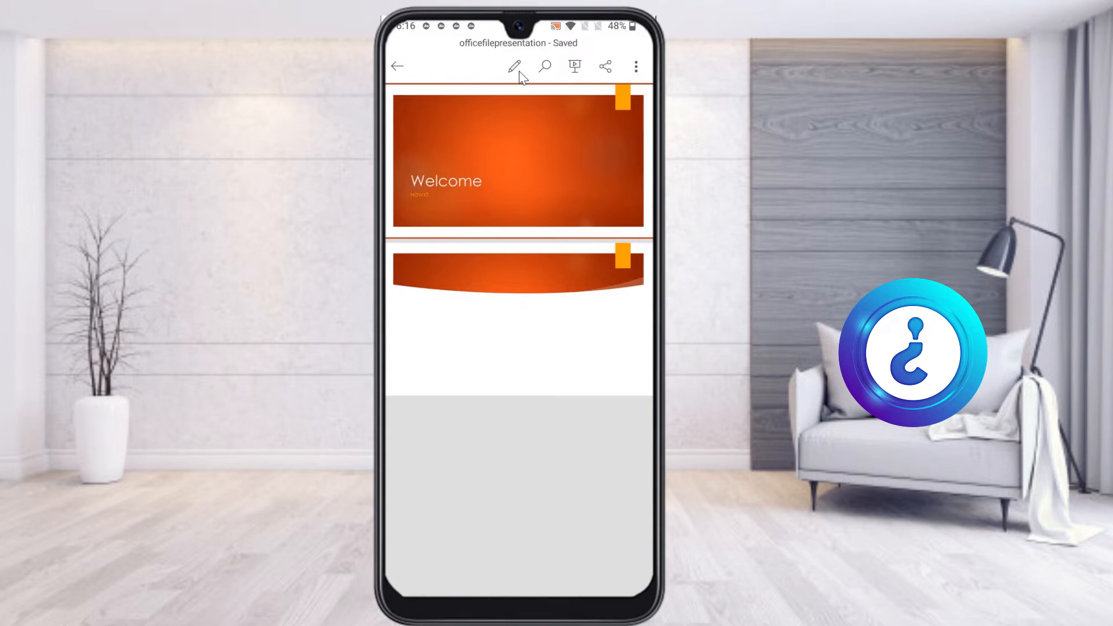
# Enter edit mode and add a blank third title-and-content slide to the deck
pyautogui.click(514, 66)
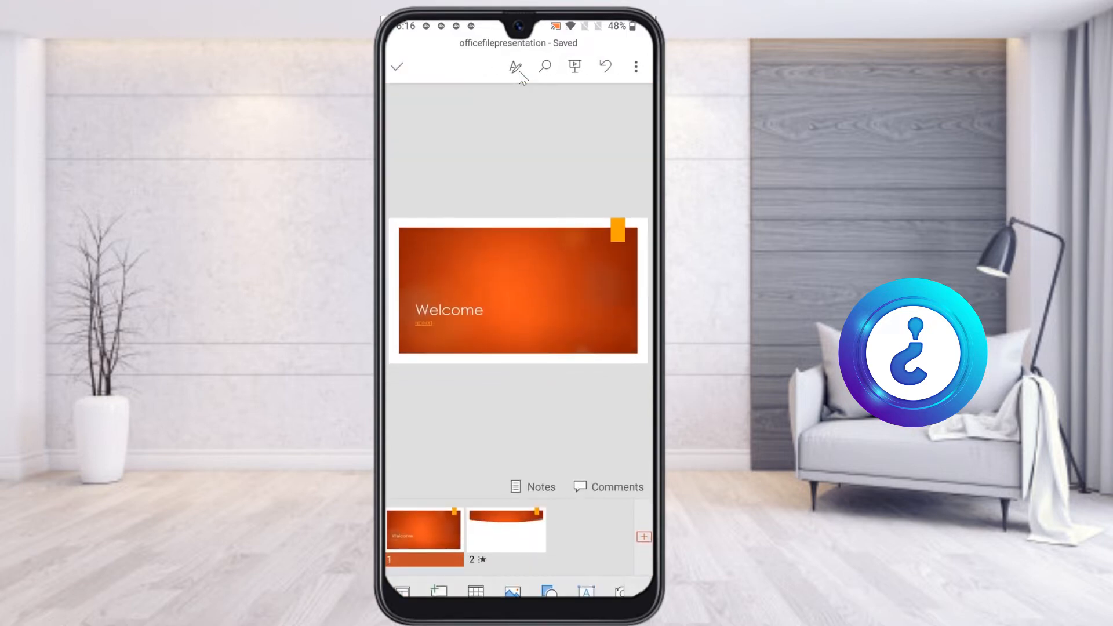
pyautogui.click(642, 536)
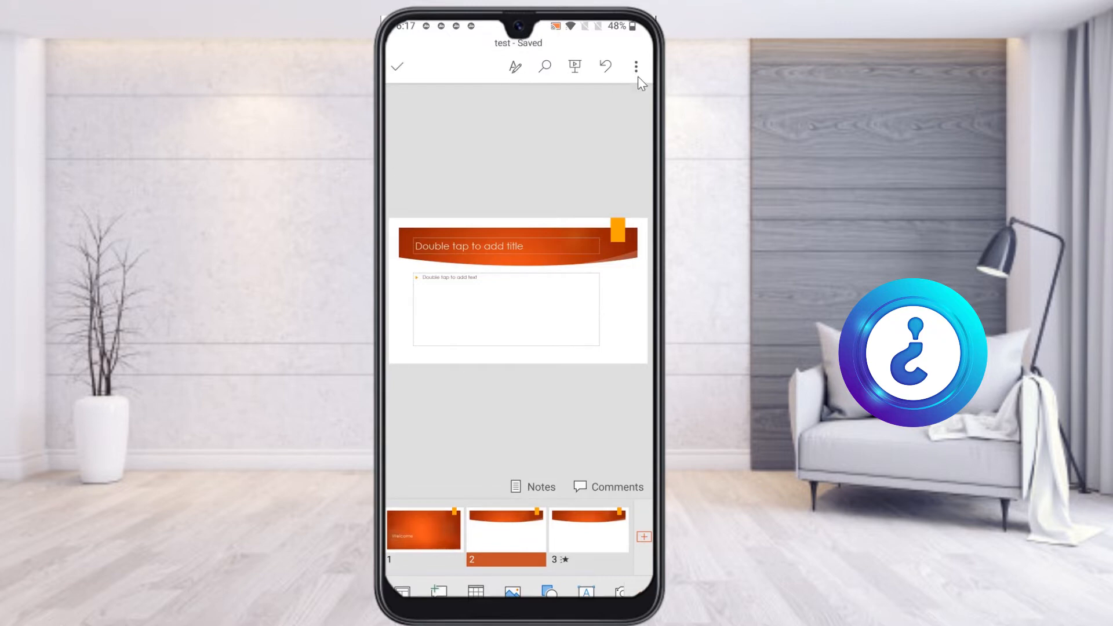
pyautogui.click(635, 67)
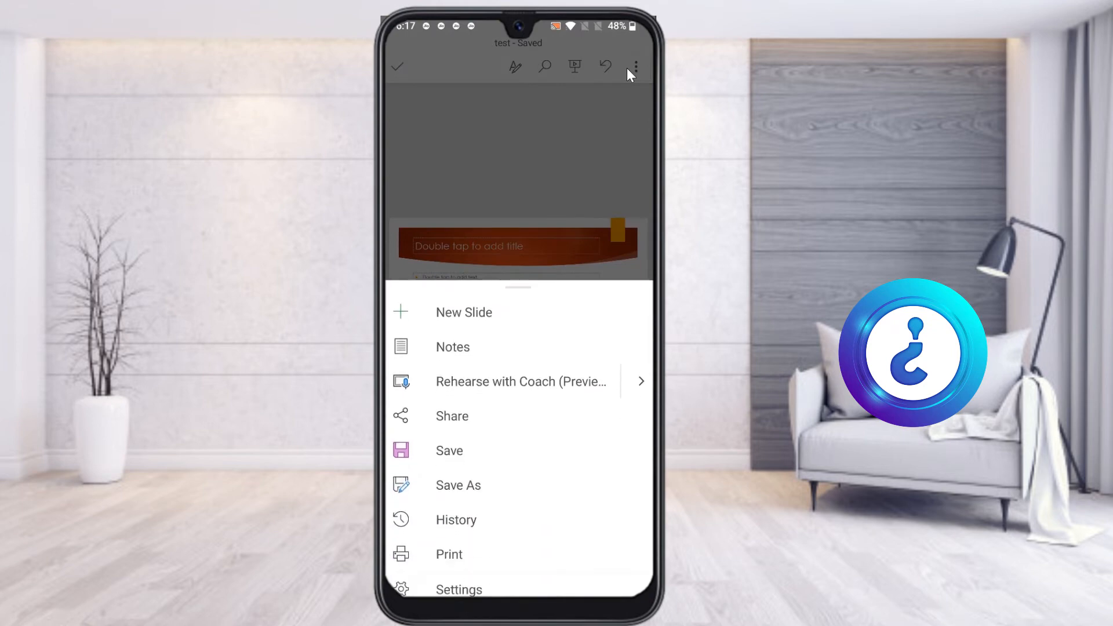
# Save a copy of the presentation as 'test' in the device's Download folder
pyautogui.click(458, 485)
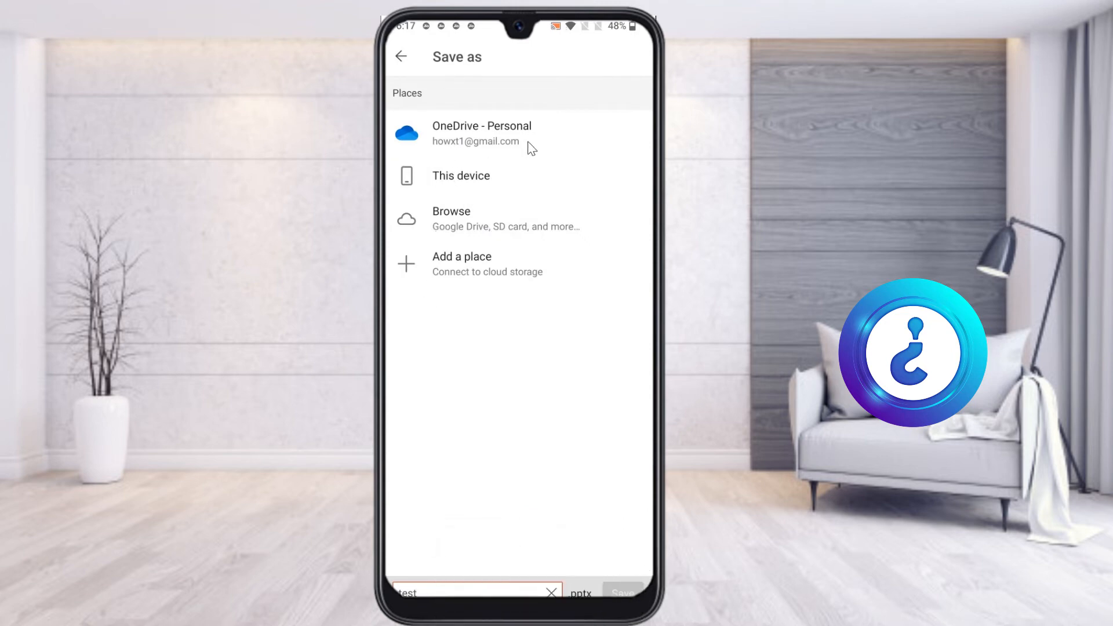
pyautogui.moveTo(457, 189)
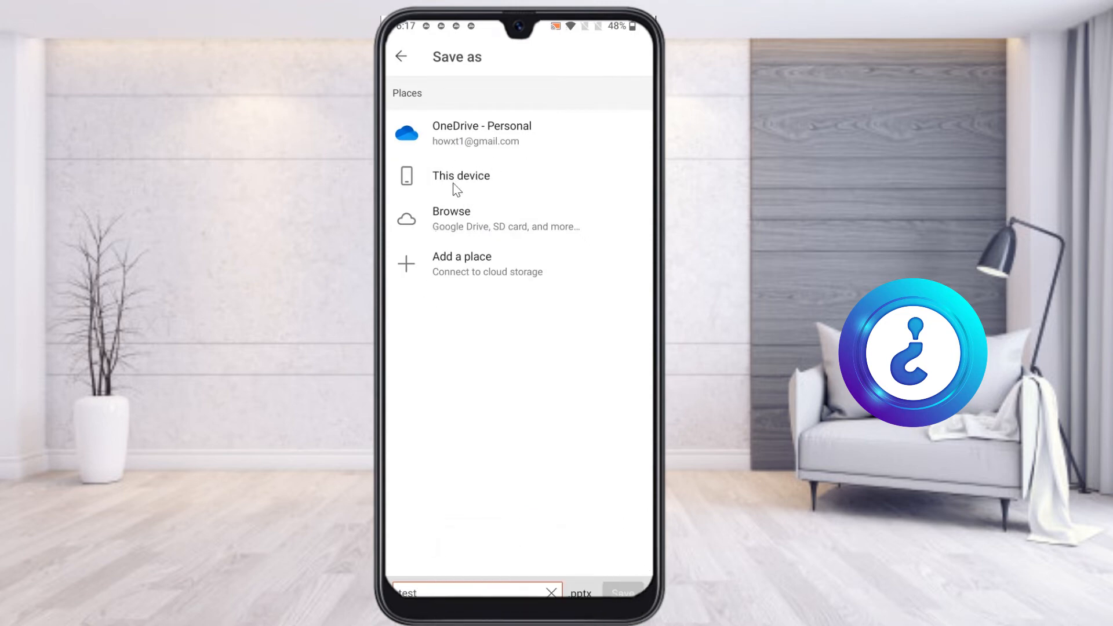
pyautogui.click(460, 175)
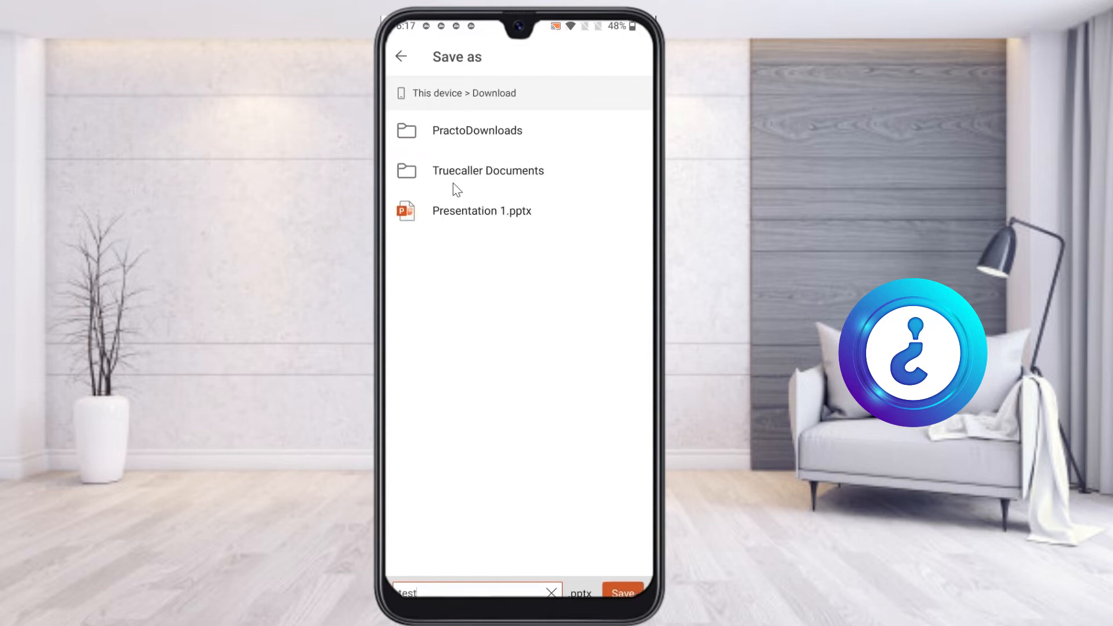
pyautogui.click(622, 592)
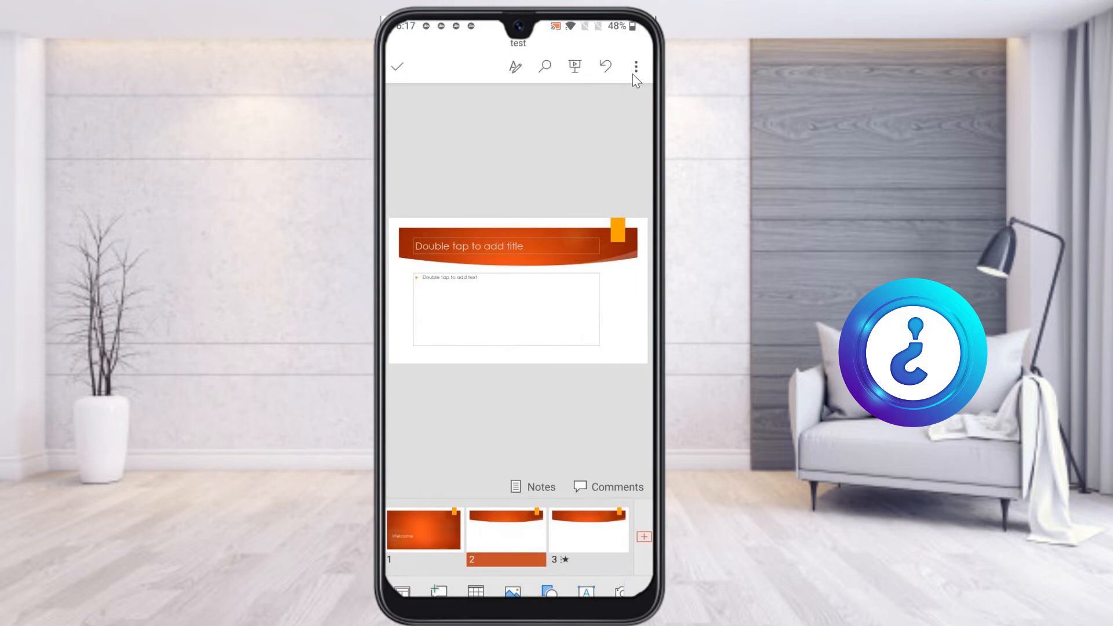
# Reopen the presentation's options menu to reveal the Share as PDF choice
pyautogui.click(634, 67)
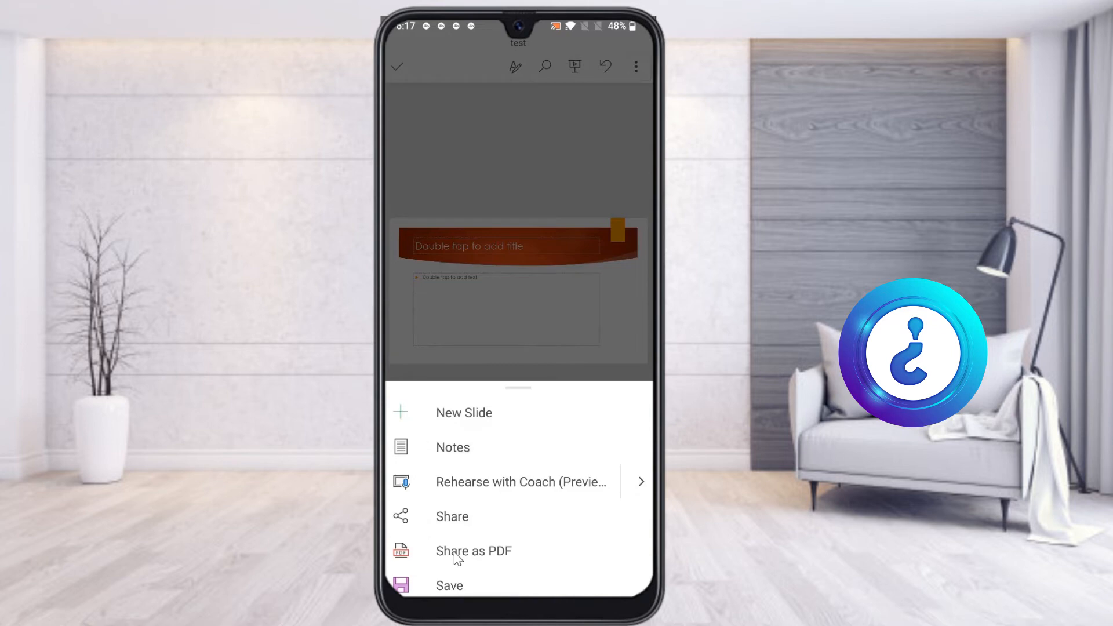
pyautogui.click(449, 585)
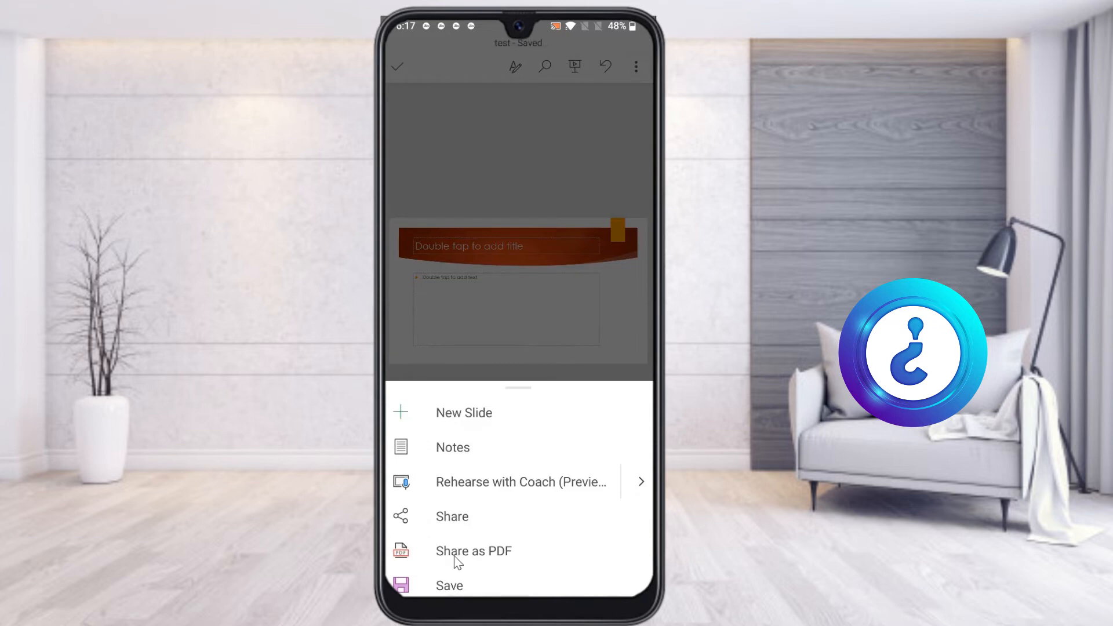
pyautogui.moveTo(495, 567)
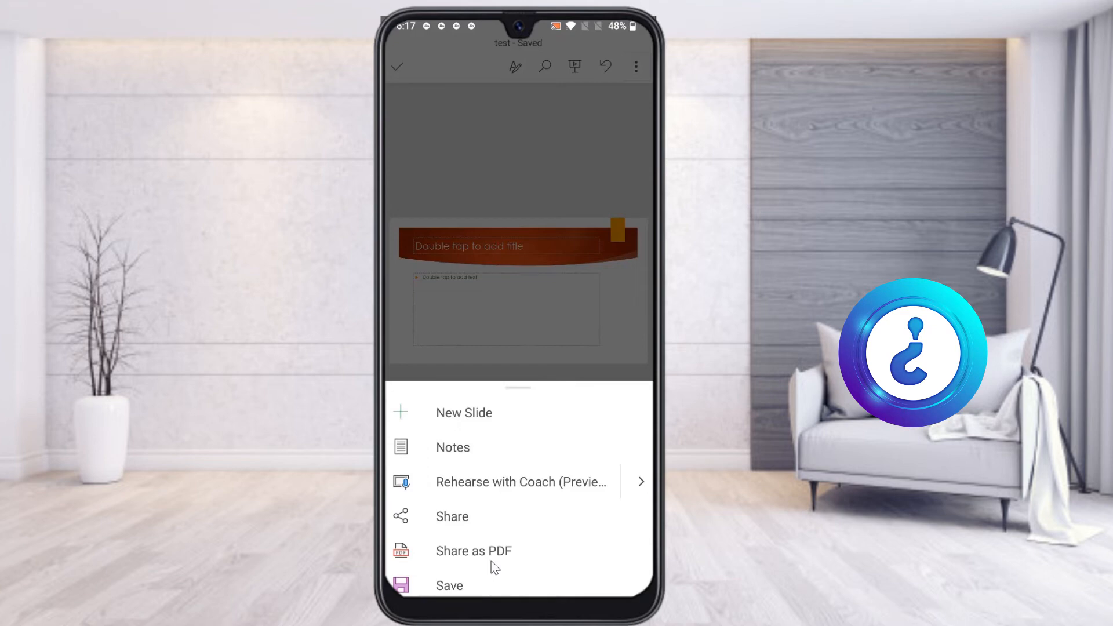
pyautogui.moveTo(488, 566)
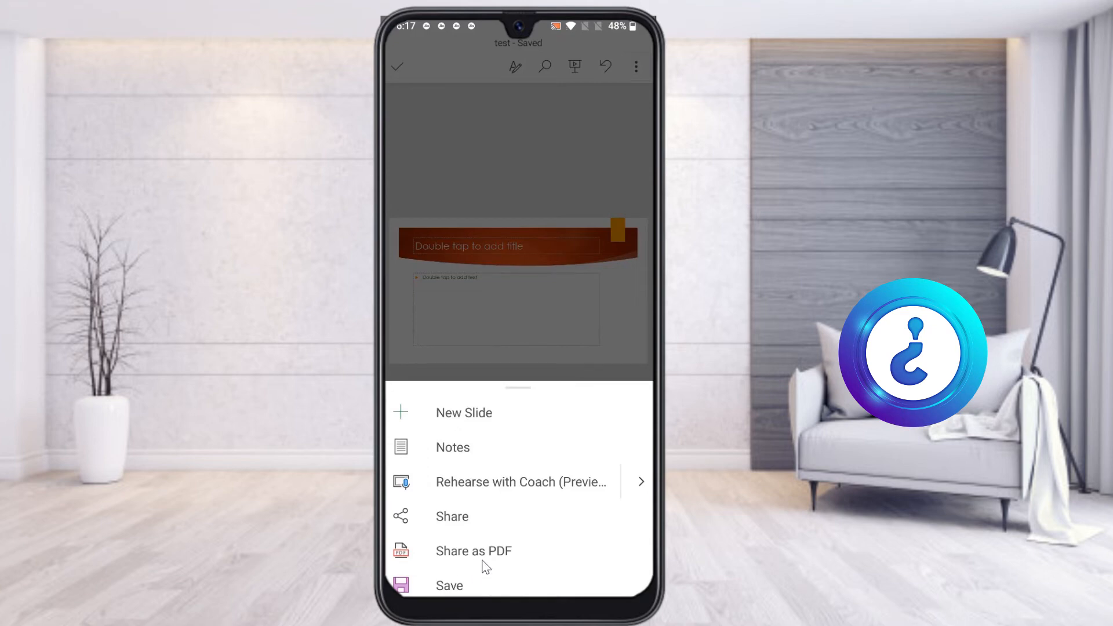
# Share the deck as test.pdf, bringing up the Android share sheet
pyautogui.click(473, 551)
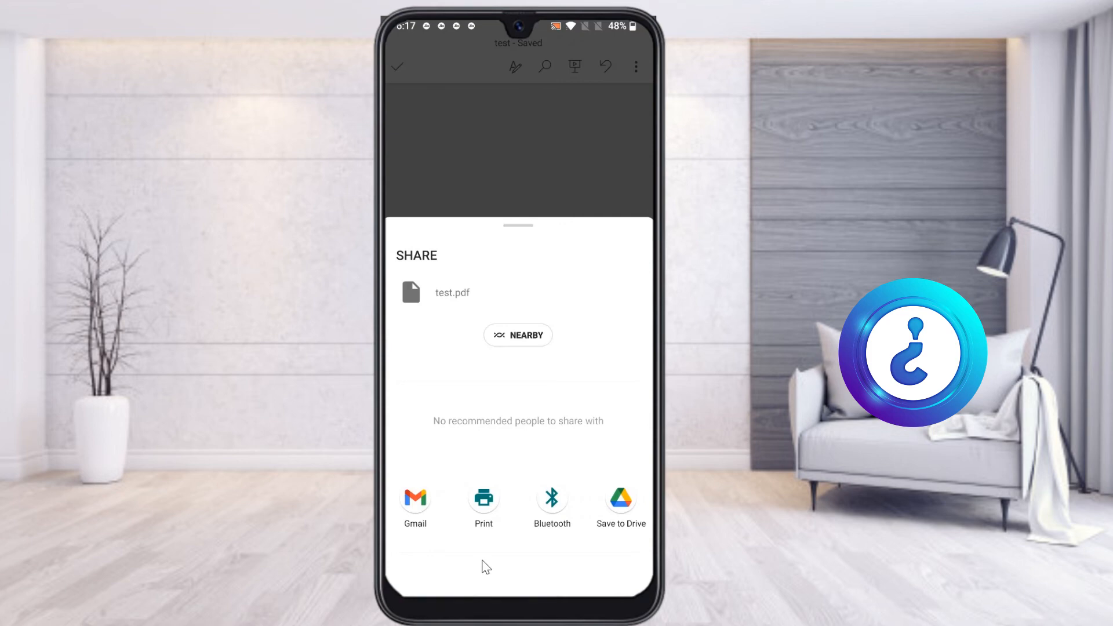
pyautogui.moveTo(457, 149)
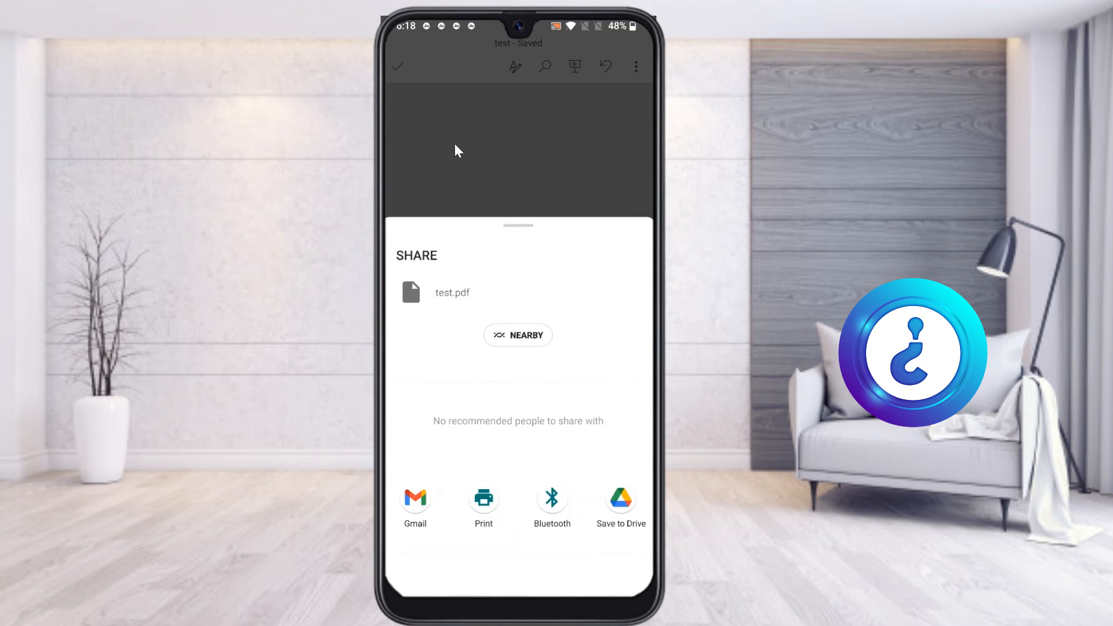